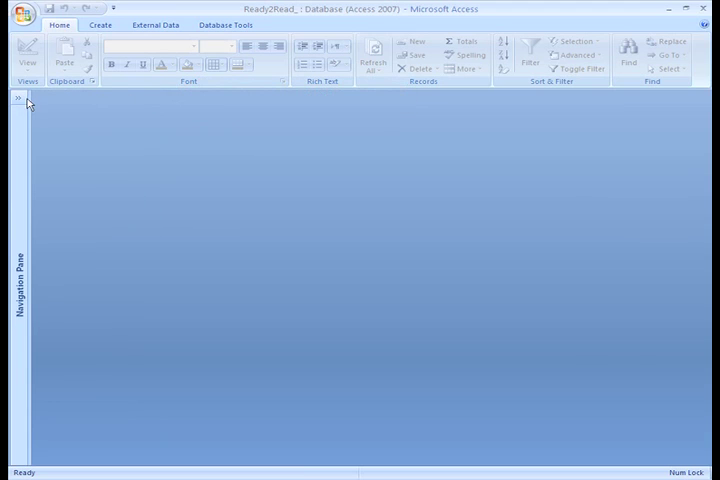
# Expand the Navigation Pane so the Books table is listed under Tables
pyautogui.click(20, 98)
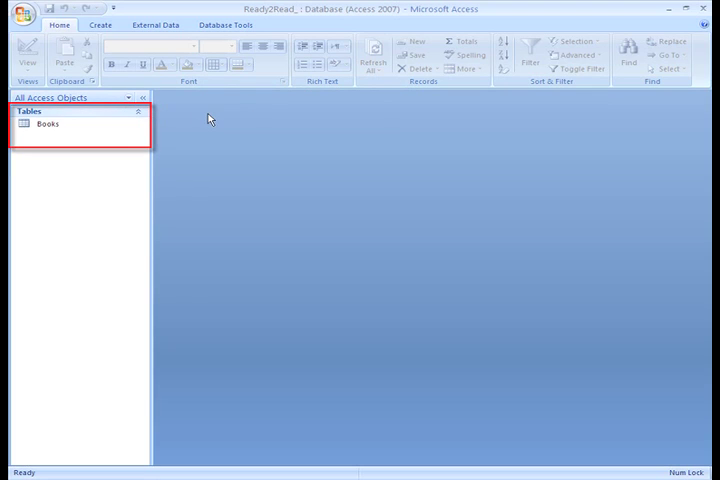
pyautogui.moveTo(140, 112)
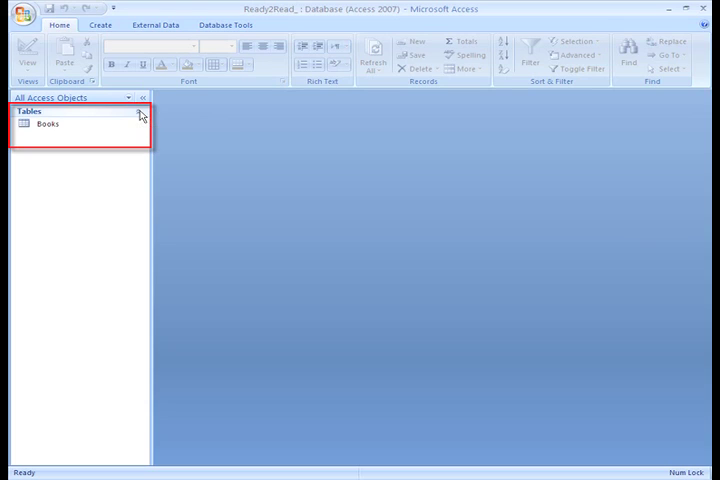
pyautogui.click(140, 114)
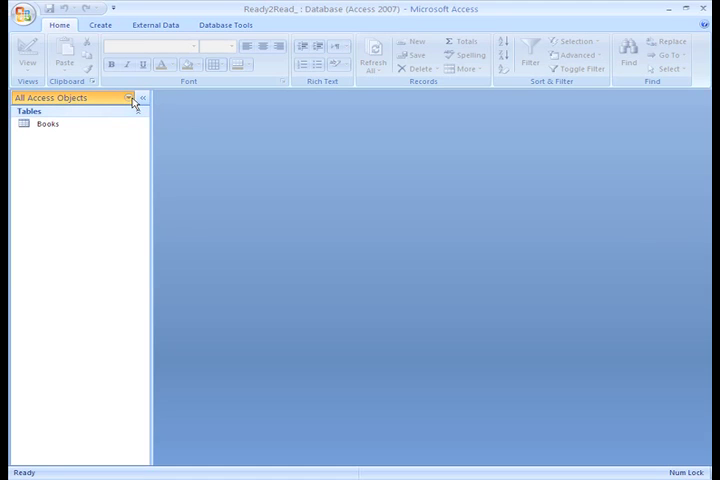
pyautogui.click(130, 98)
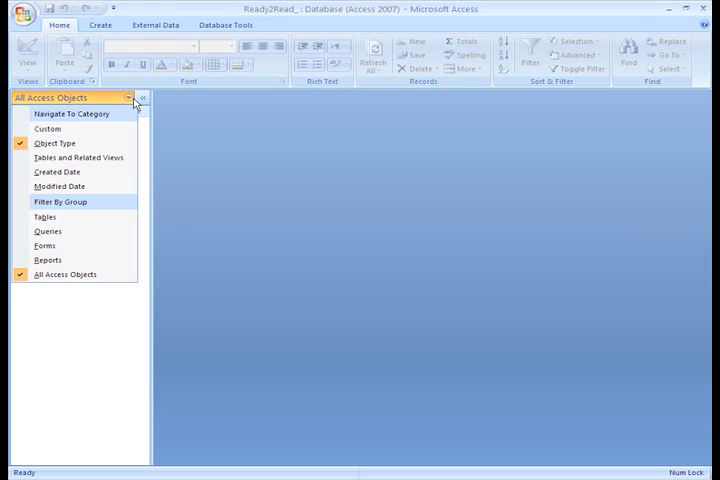
pyautogui.moveTo(56, 172)
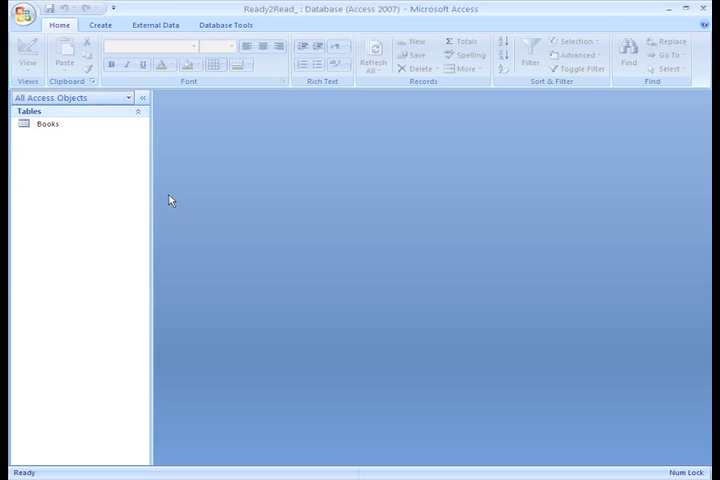
pyautogui.moveTo(164, 196)
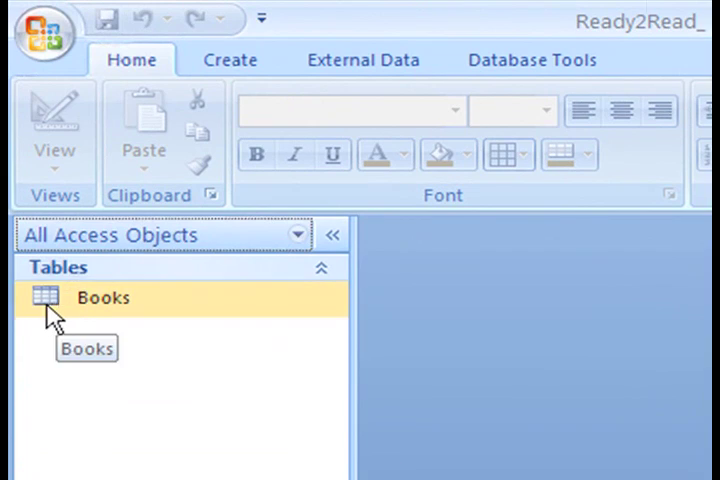
# Open the Books table in Datasheet view to review its Book ID, Title and Author records
pyautogui.doubleClick(104, 298)
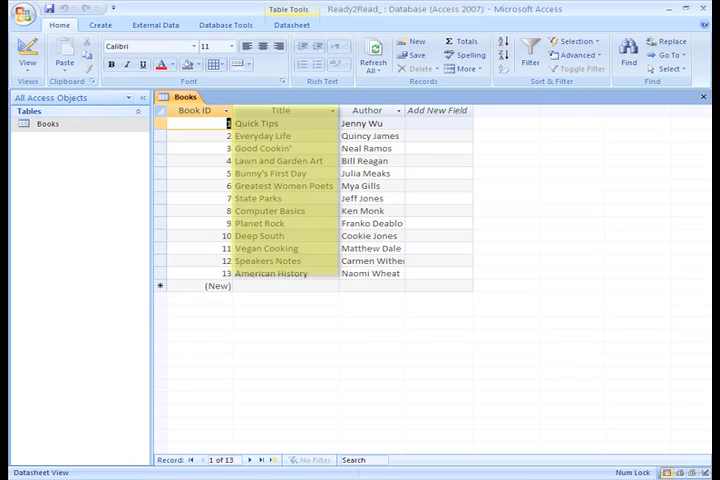
pyautogui.click(368, 110)
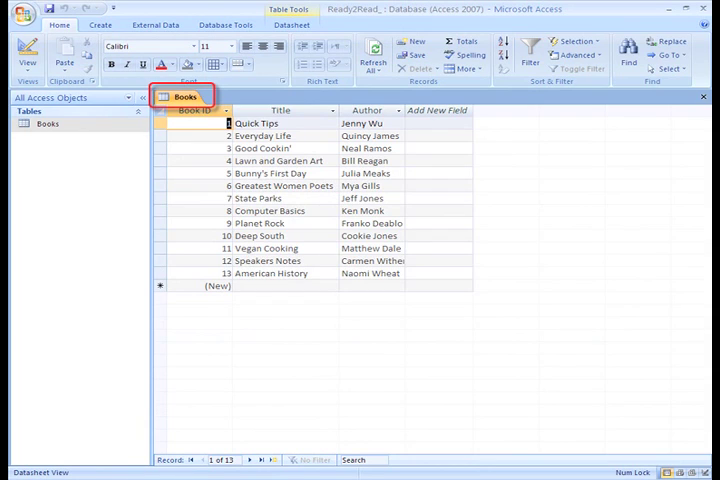
pyautogui.moveTo(212, 186)
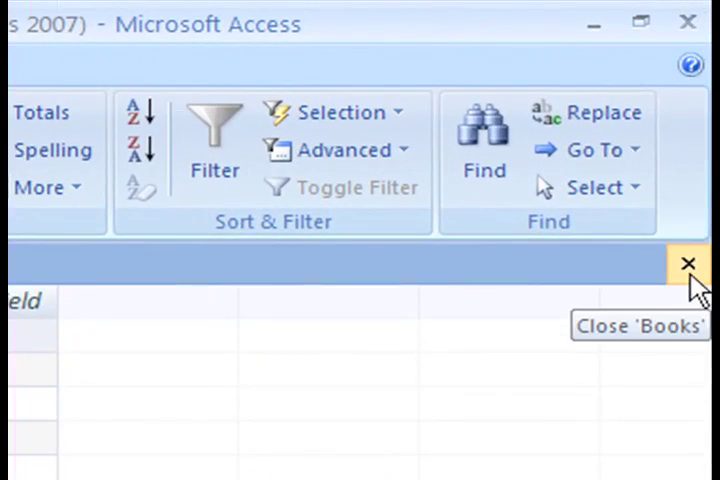
# Close the Books table, leaving the database open with Books still listed
pyautogui.click(688, 262)
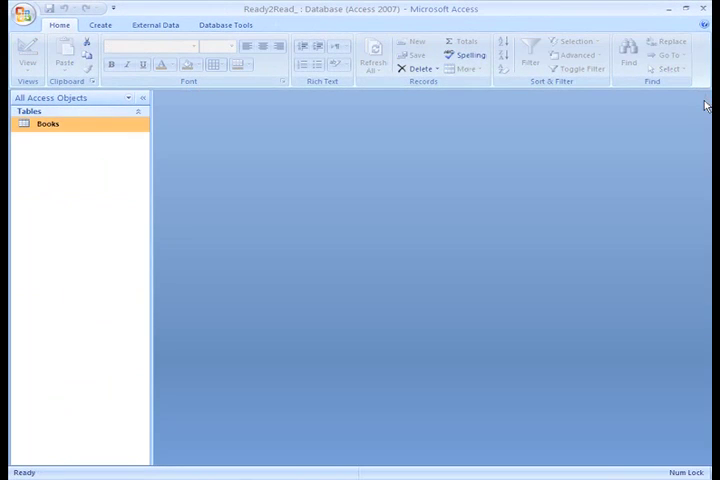